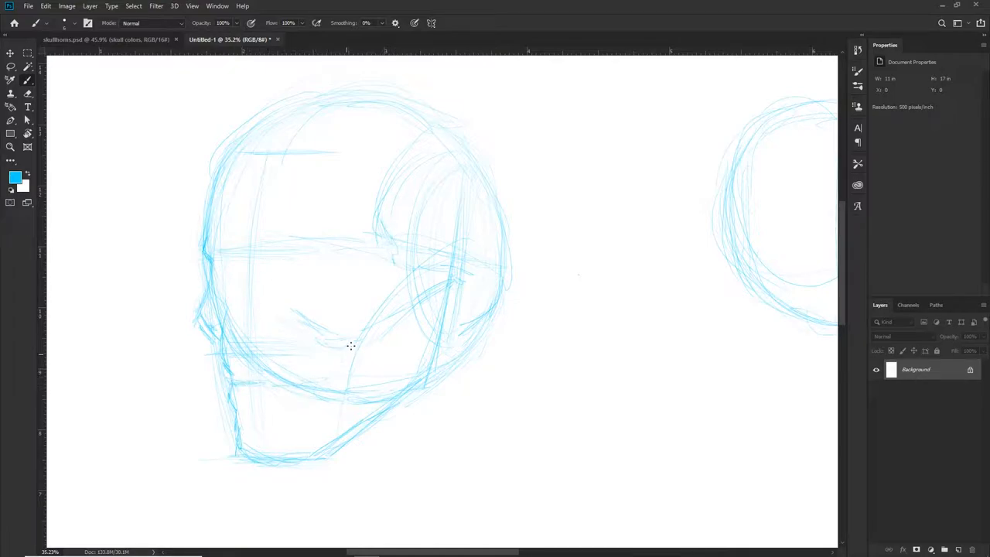
# Step: Switch to the colored skull logo document with the yellow horn
pyautogui.click(100, 40)
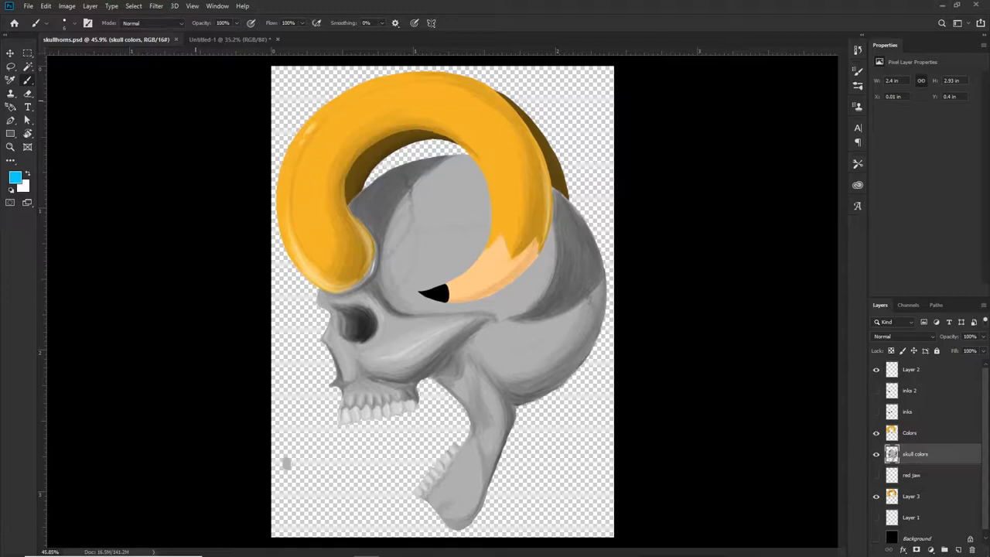
# Step: Switch back to the Untitled-1 blue skull sketch document
pyautogui.click(232, 40)
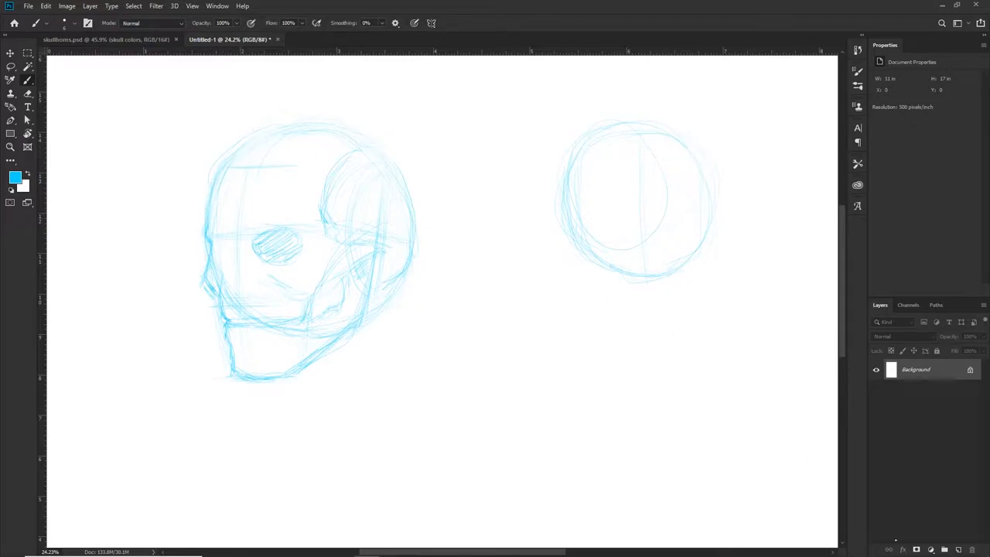